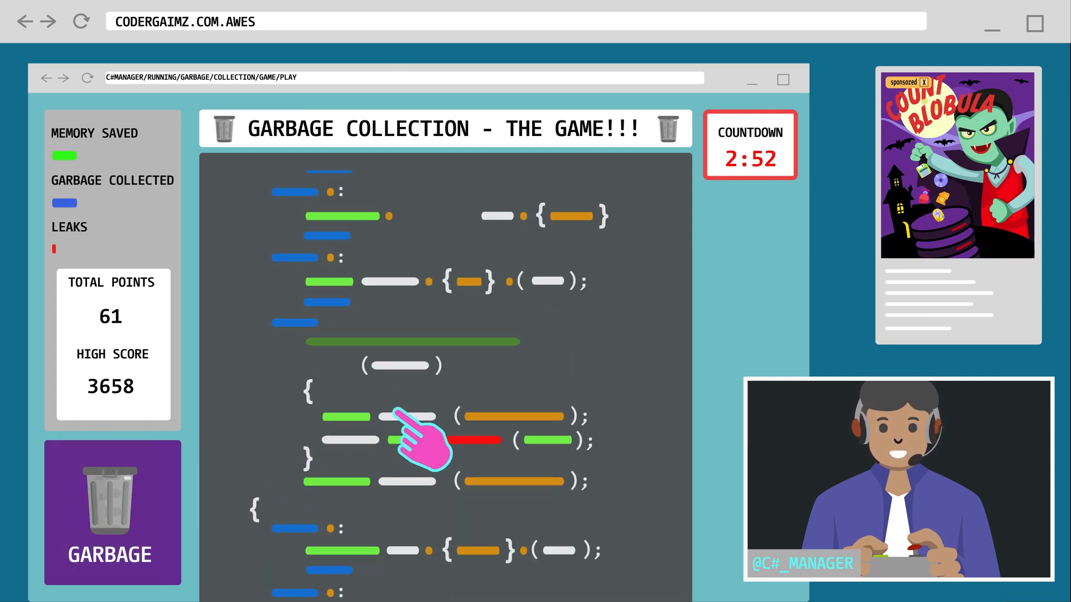
pyautogui.click(112, 512)
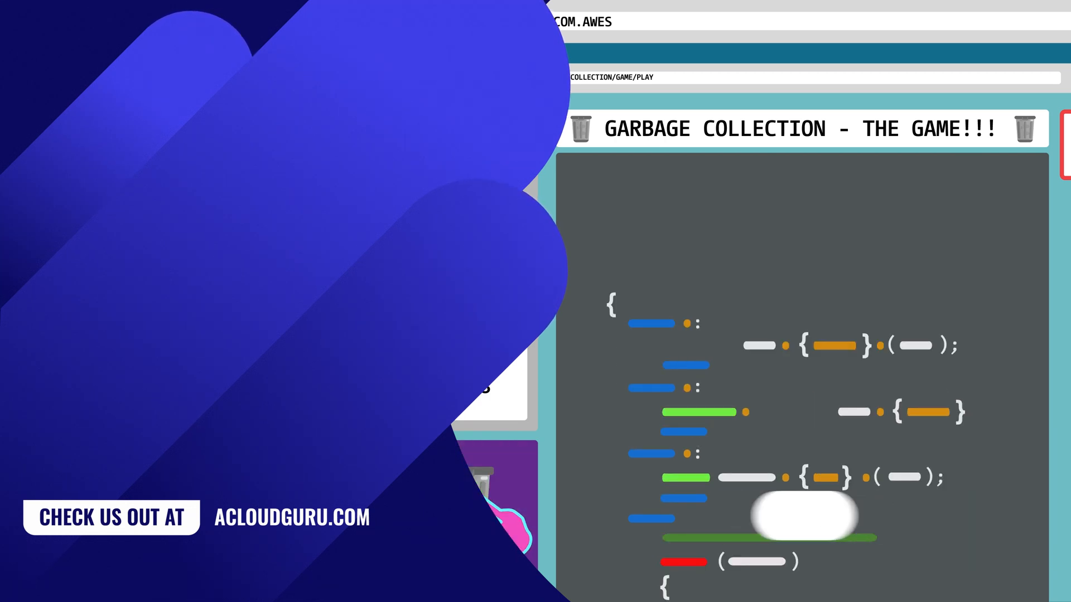
pyautogui.scroll(-3)
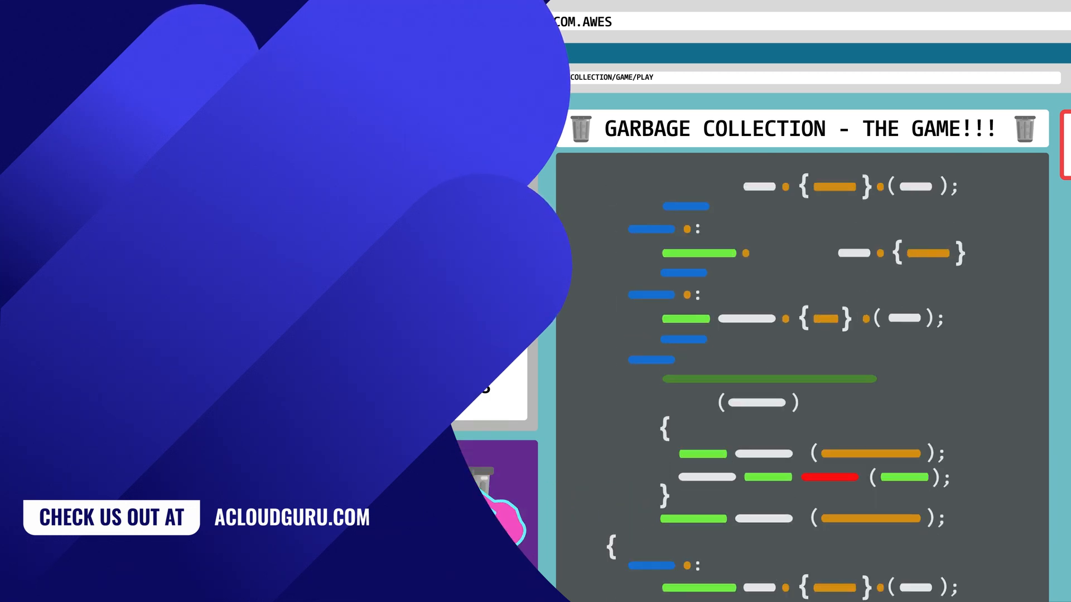